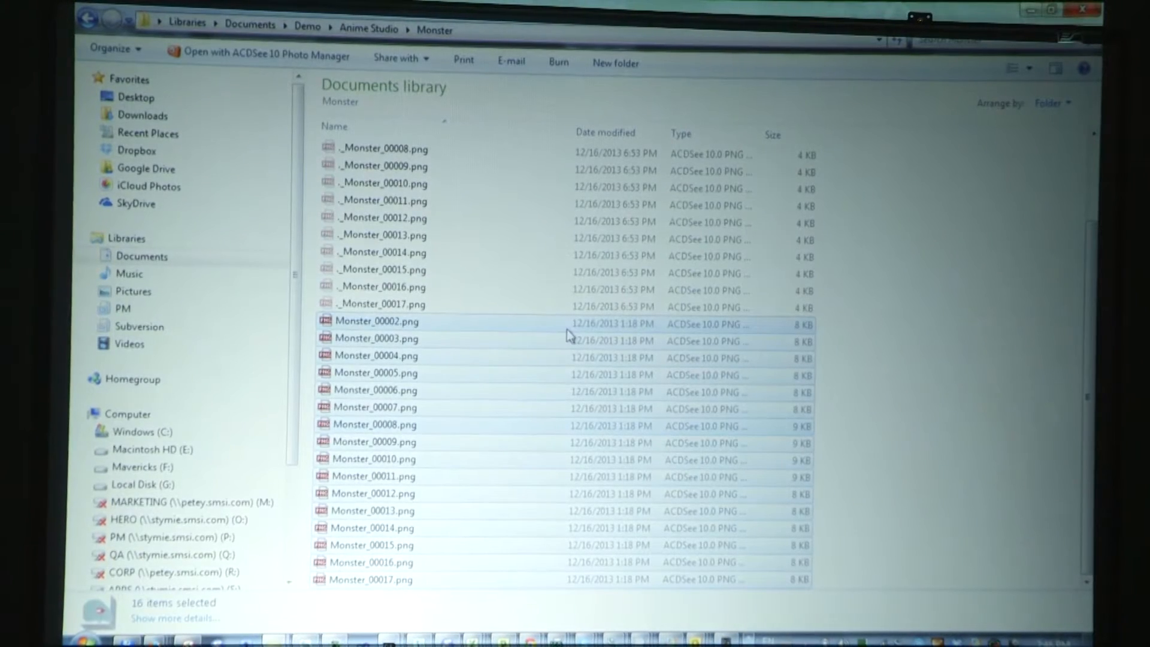
{"action": "mouse_move", "coordinate": [373, 416]}
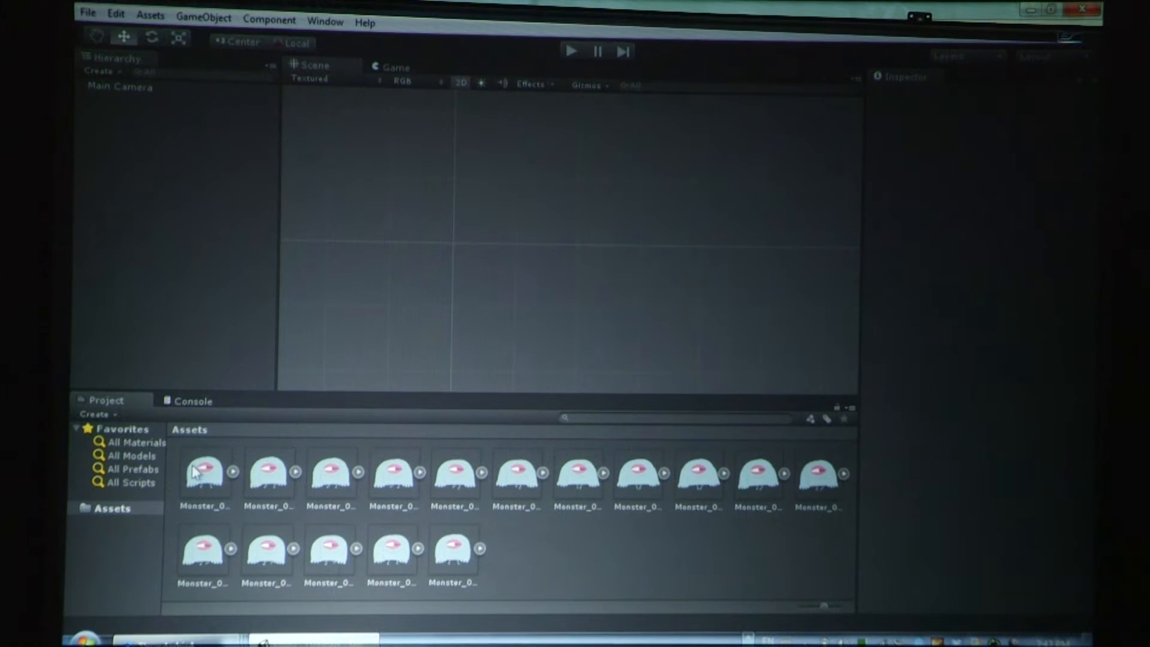
Step: Select all sixteen Monster frame assets to view their shared Sprite (Single) import settings
{"action": "left_click", "coordinate": [203, 473]}
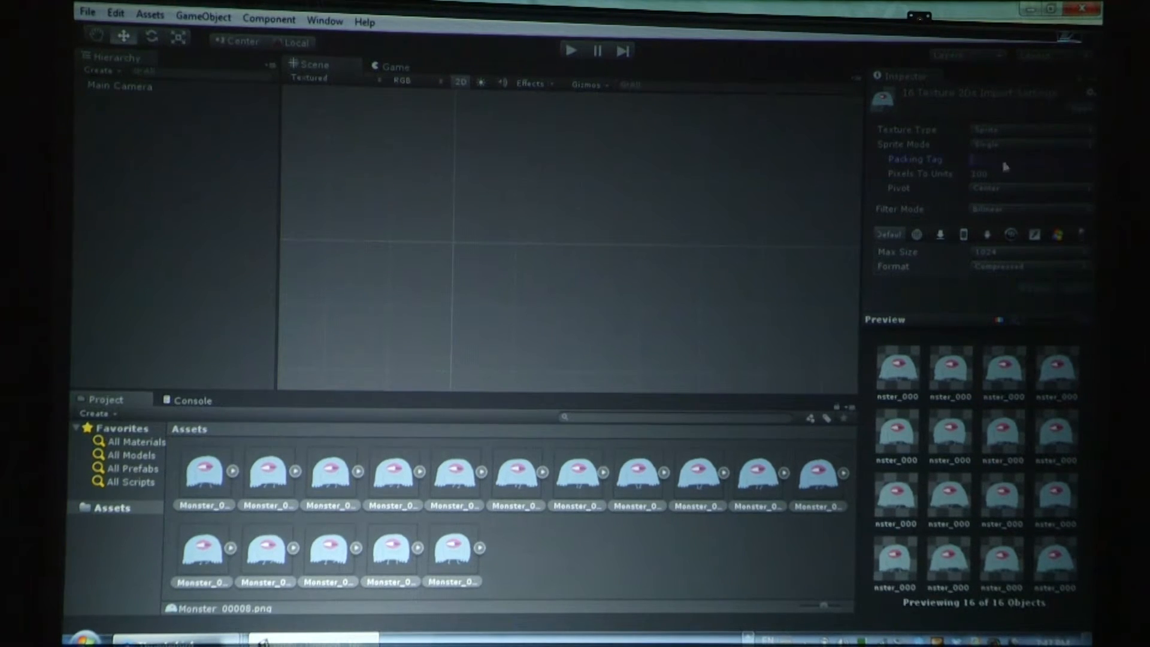
Step: Create a new animation named MonsterWalk.anim in the Assets folder from the dragged sprites
{"action": "left_click", "coordinate": [1027, 160]}
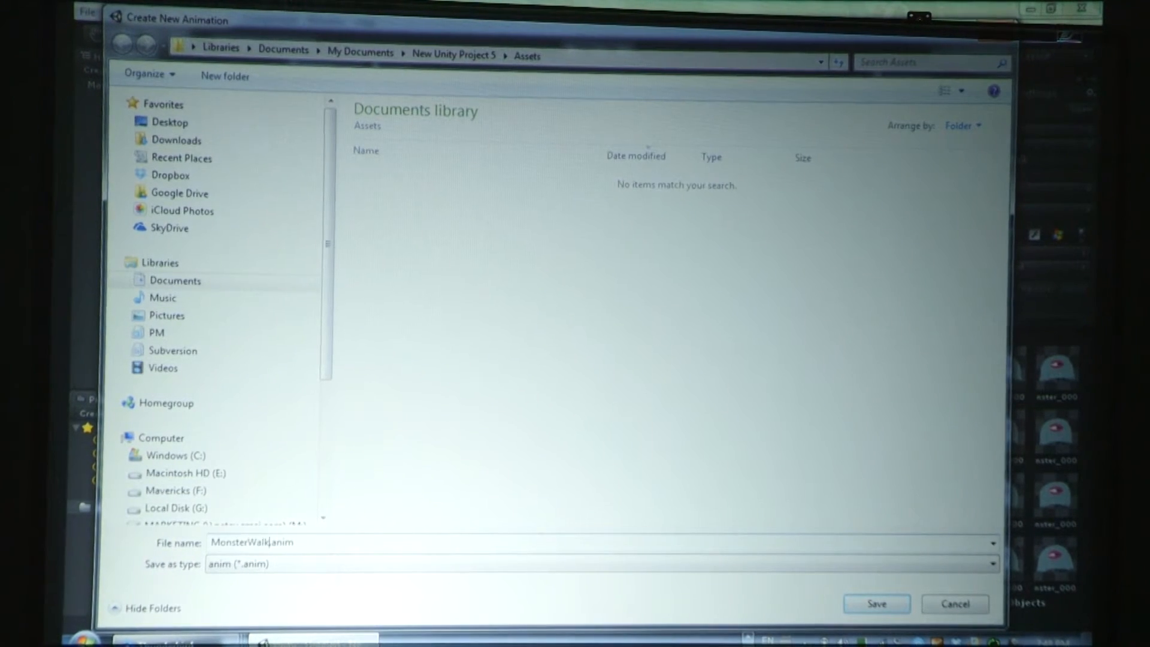
Step: Save MonsterWalk.anim, placing an animated Monster_00008 sprite object in the scene
{"action": "left_click", "coordinate": [874, 603]}
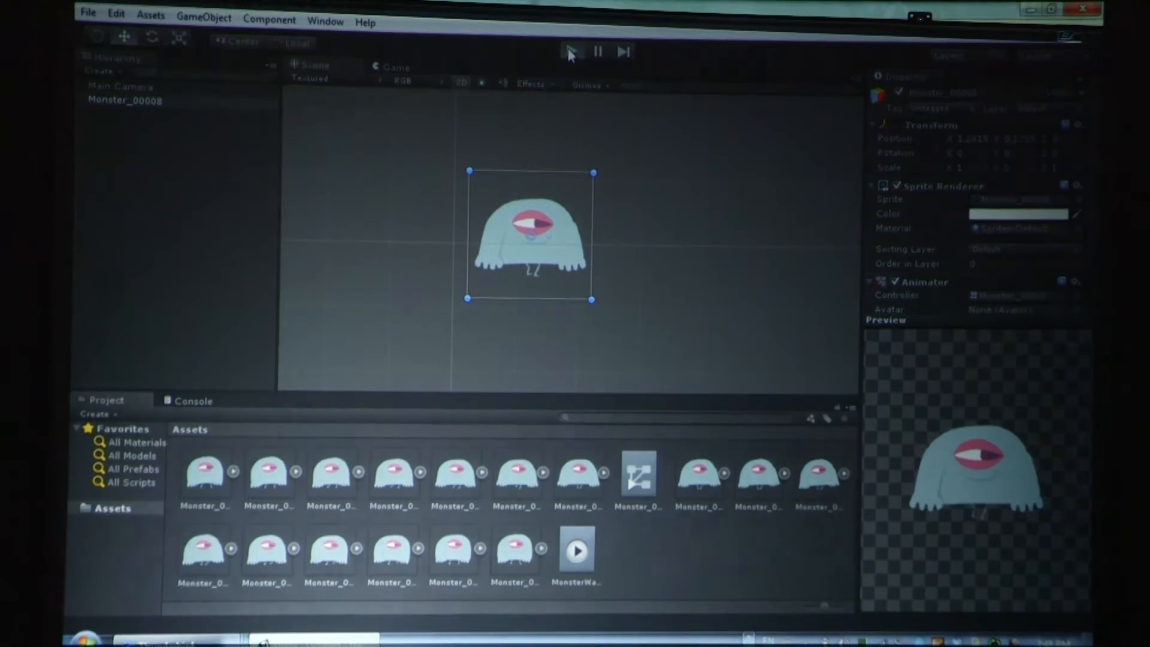
Step: Test-play the scene to watch the monster animate, then stop playback
{"action": "left_click", "coordinate": [571, 51]}
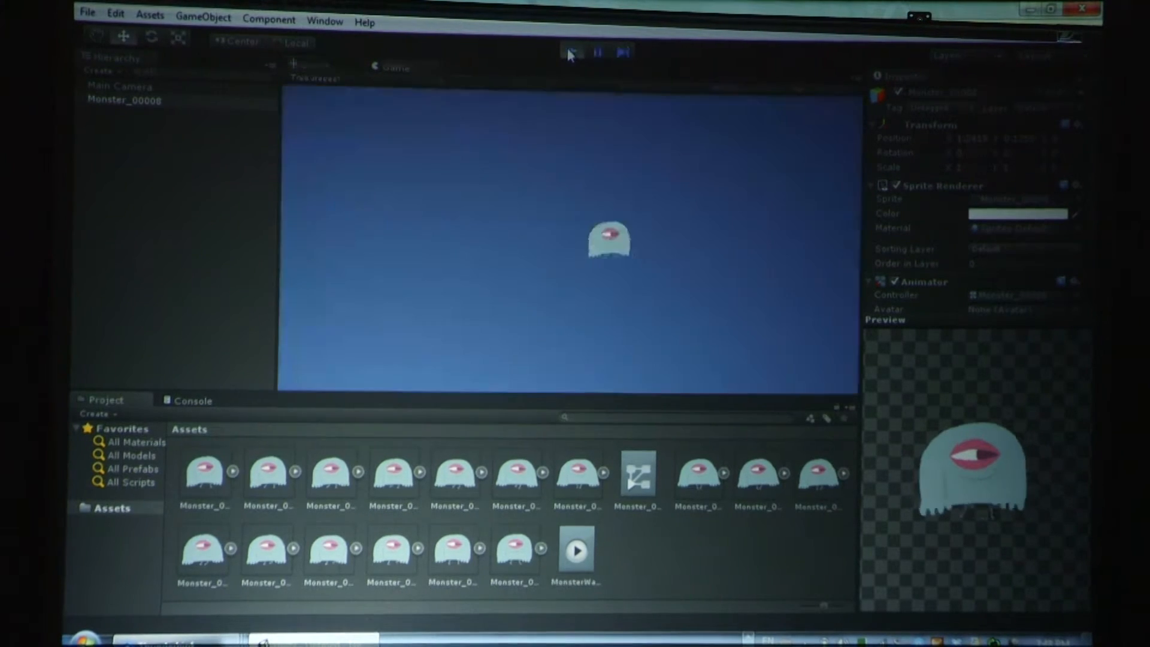
{"action": "left_click", "coordinate": [571, 51]}
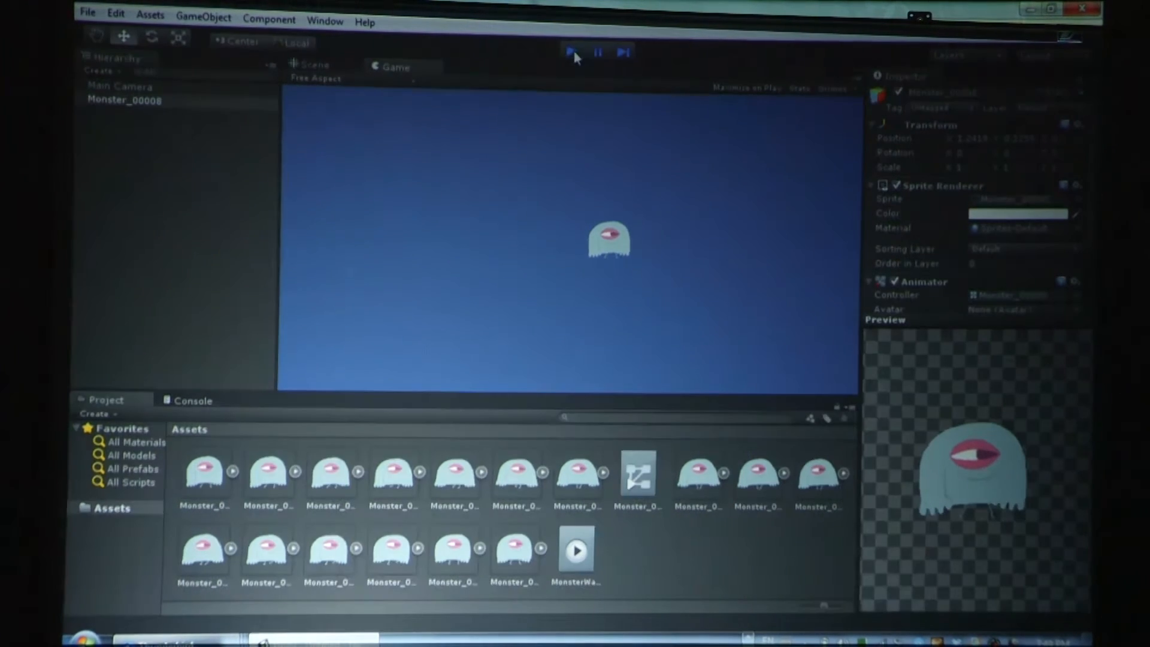
{"action": "left_click", "coordinate": [575, 550]}
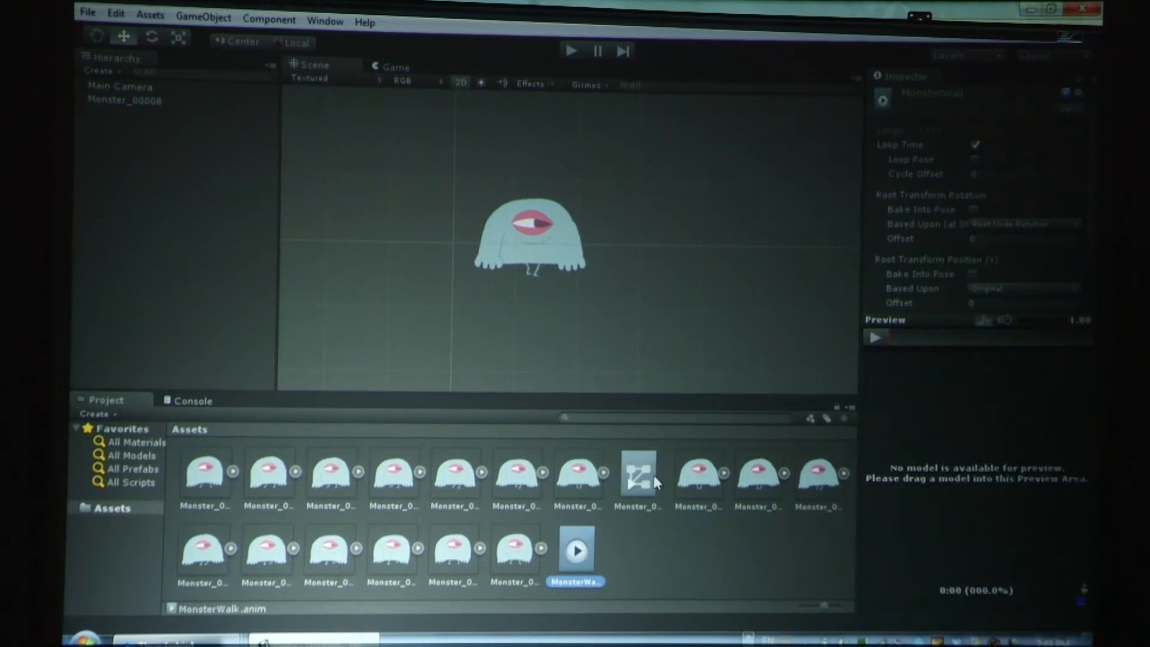
Step: Inspect the animator controller and the Monster_00009, 00010 and 00011 frame settings
{"action": "left_click", "coordinate": [637, 473]}
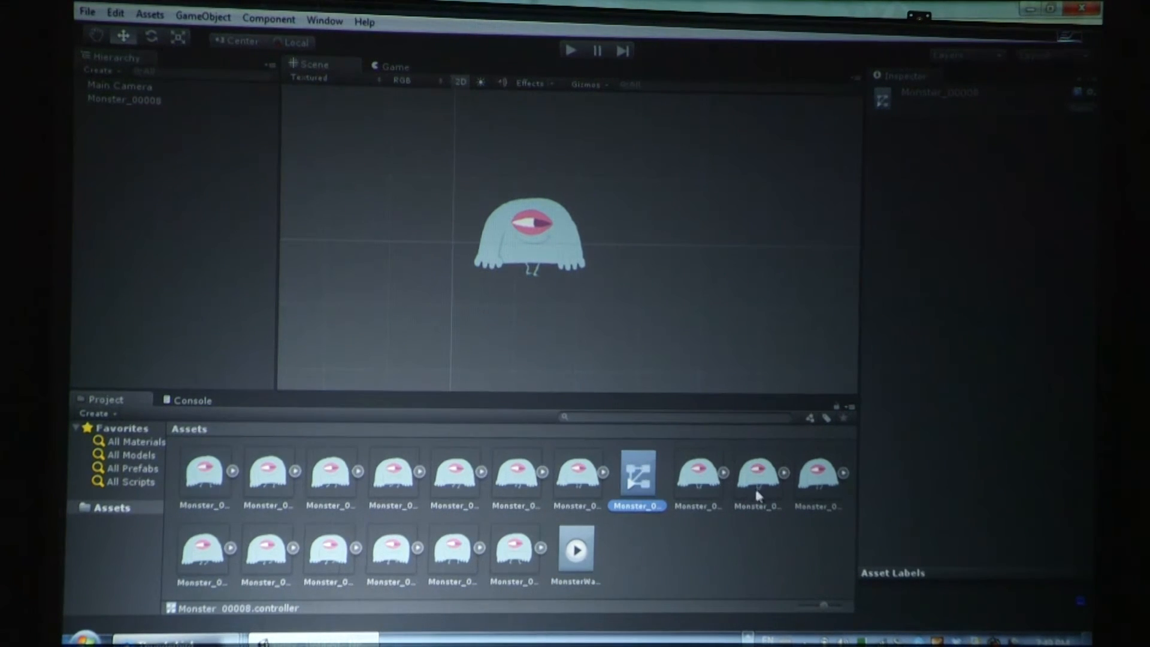
{"action": "left_click", "coordinate": [697, 475]}
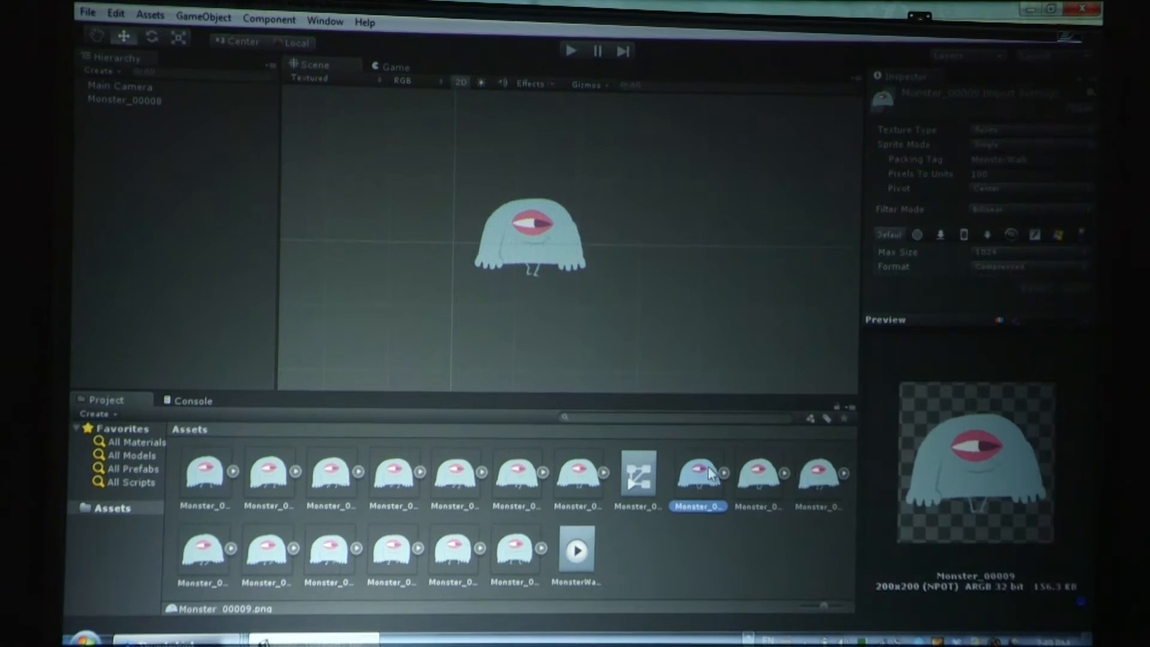
{"action": "left_click", "coordinate": [759, 473]}
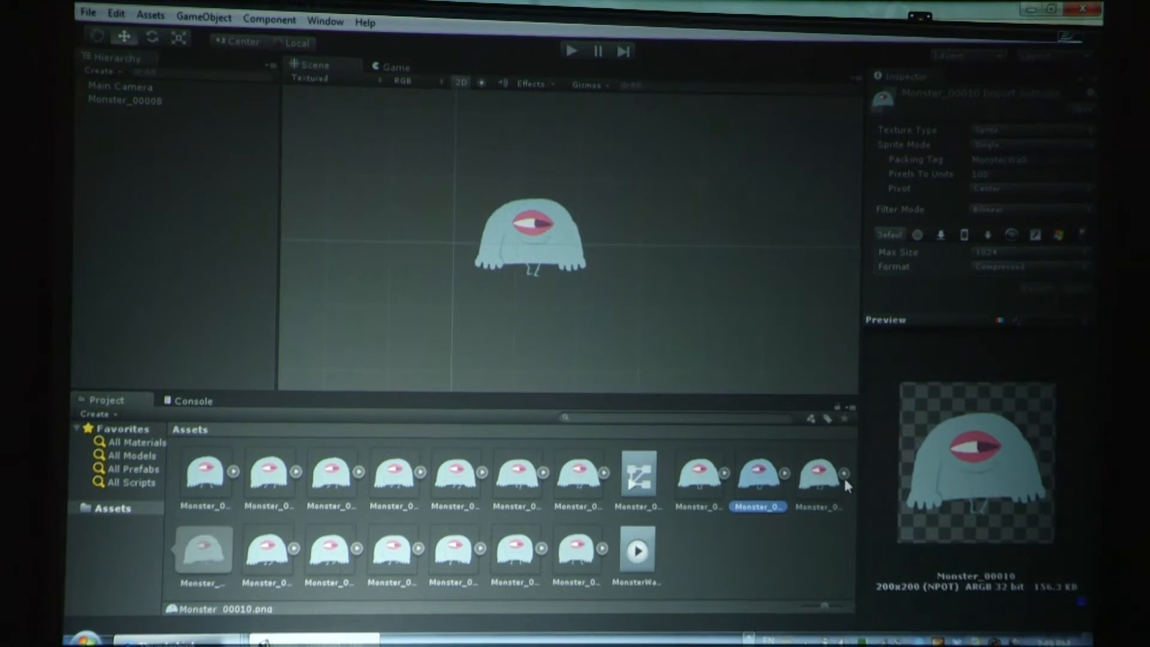
{"action": "left_click", "coordinate": [819, 477]}
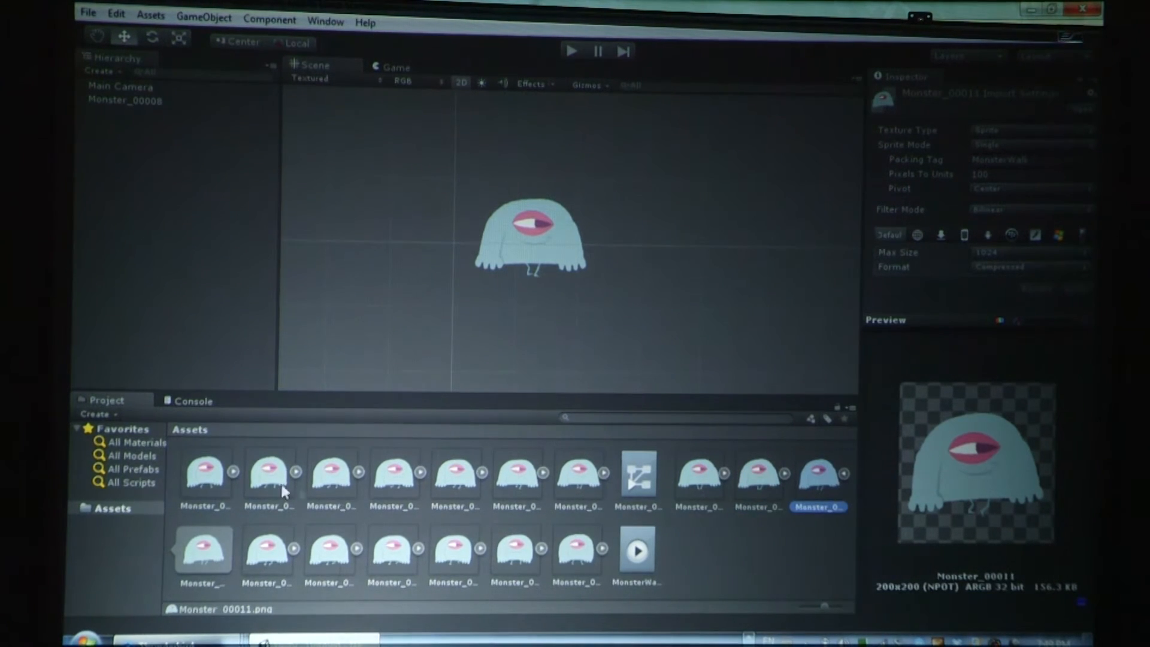
Step: Recheck the animator controller and select the Monster_00008 object in the scene
{"action": "left_click", "coordinate": [203, 549]}
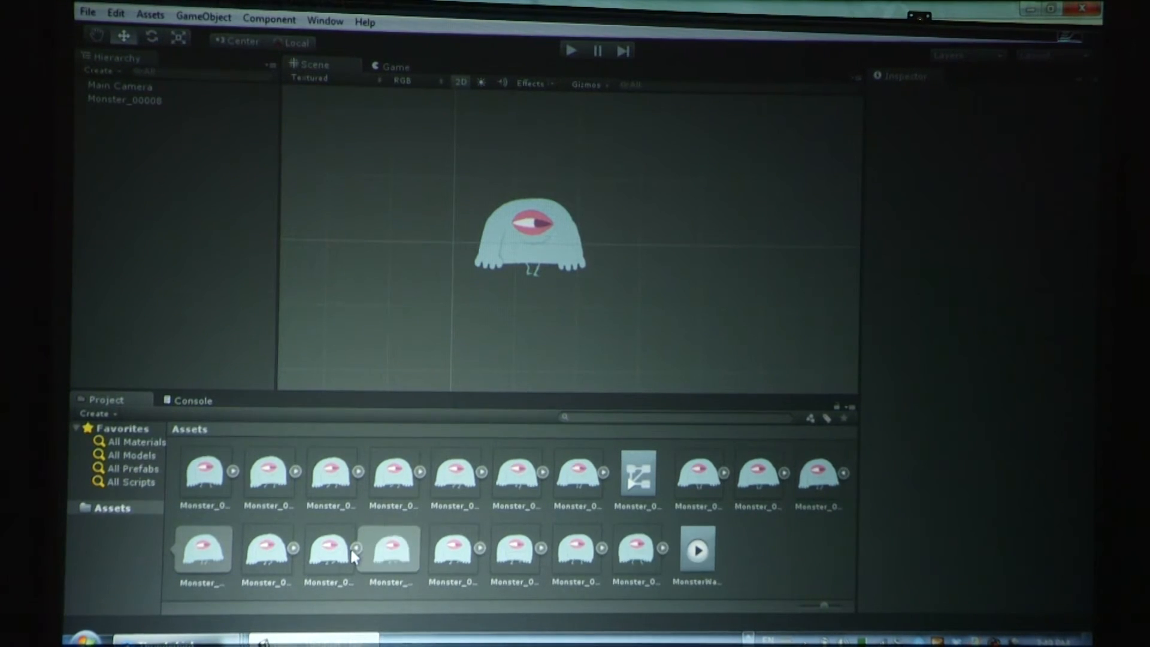
{"action": "left_click", "coordinate": [638, 474]}
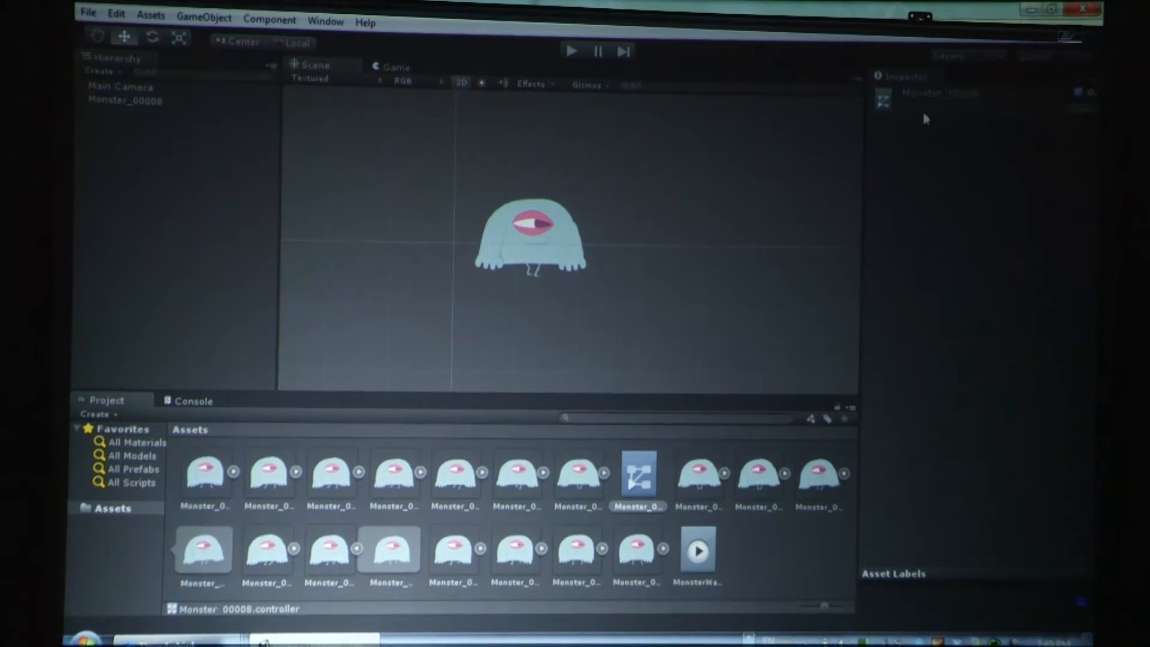
{"action": "left_click", "coordinate": [697, 550]}
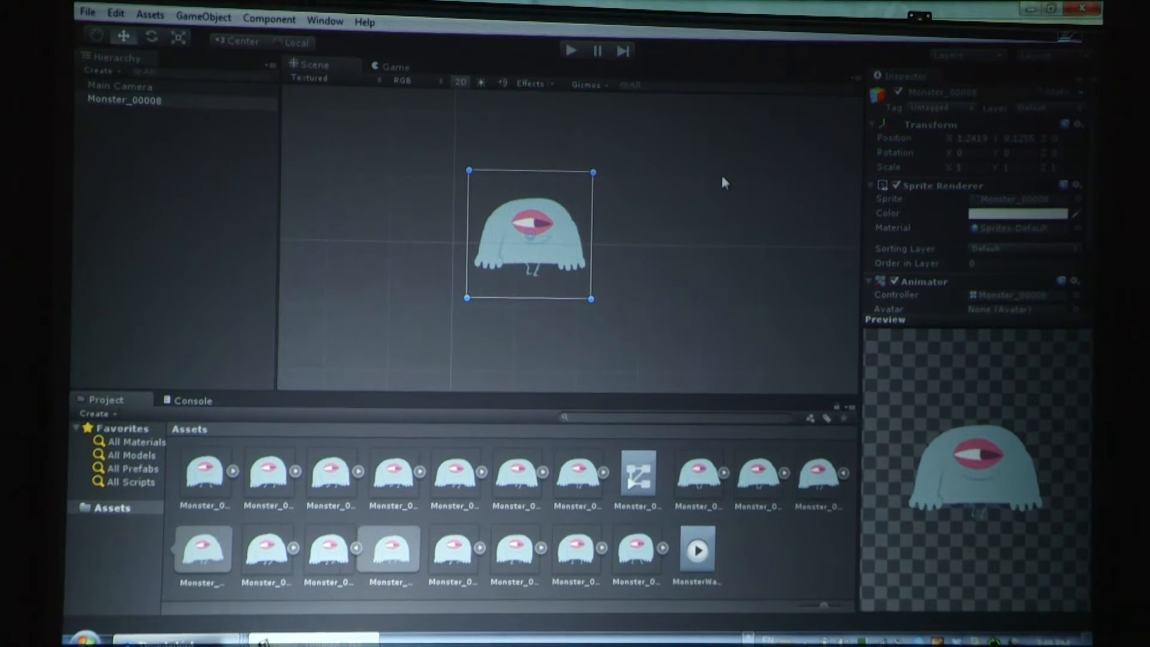
{"action": "mouse_move", "coordinate": [683, 169]}
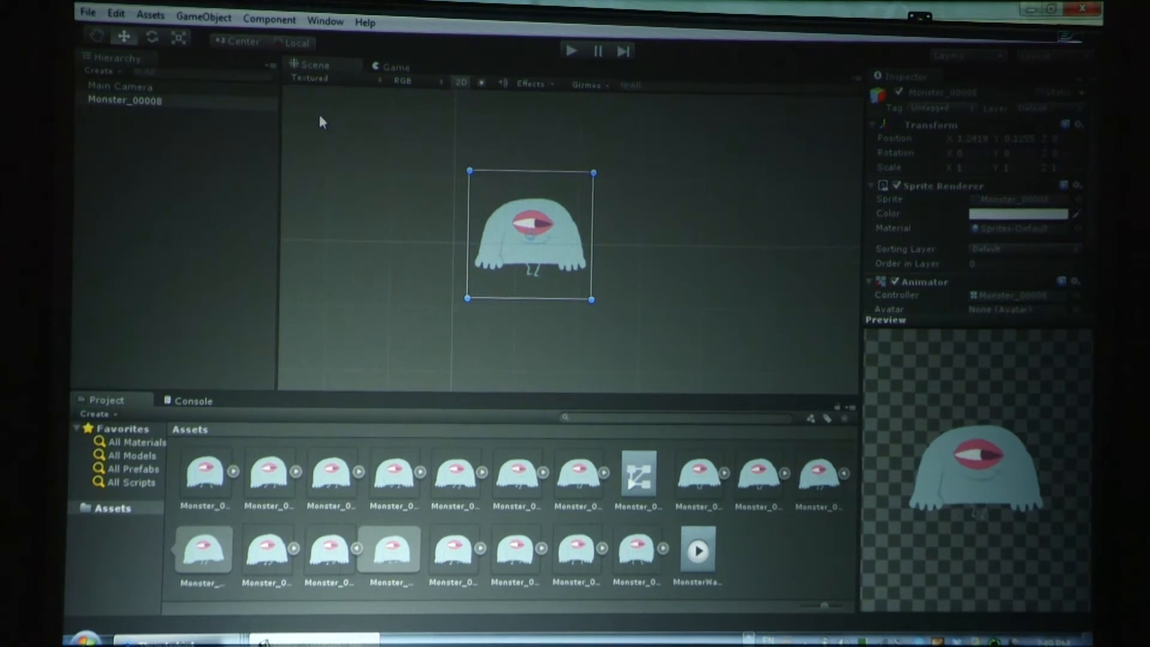
Step: Switch the Scene view draw mode from Textured to Wireframe
{"action": "left_click", "coordinate": [309, 79]}
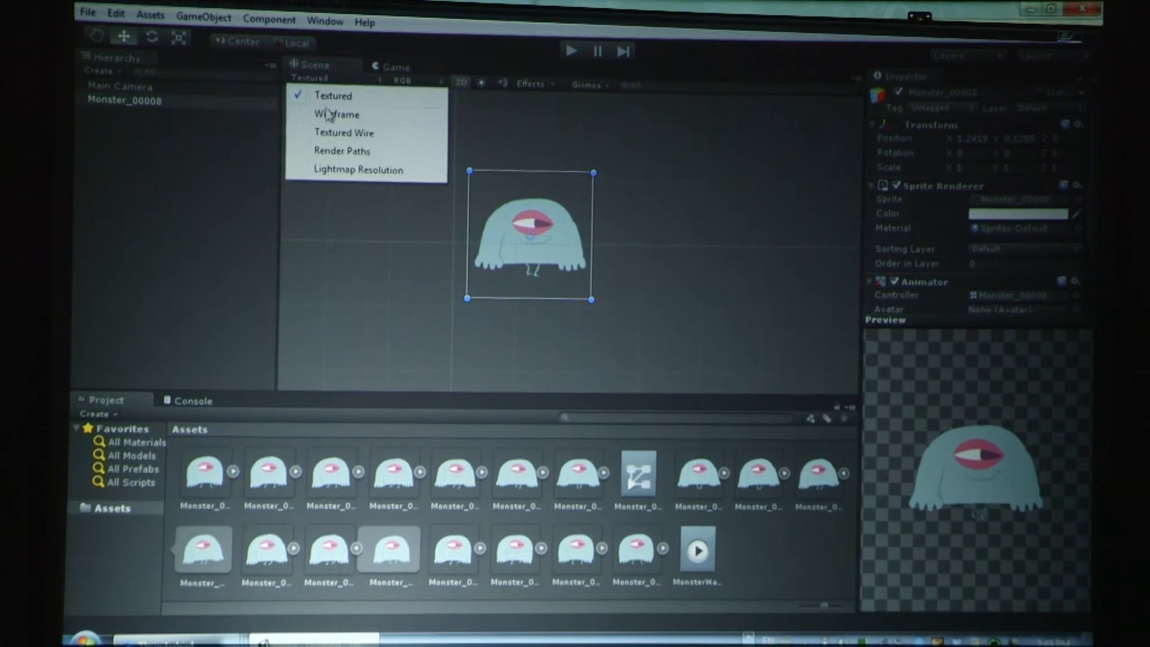
{"action": "left_click", "coordinate": [336, 113]}
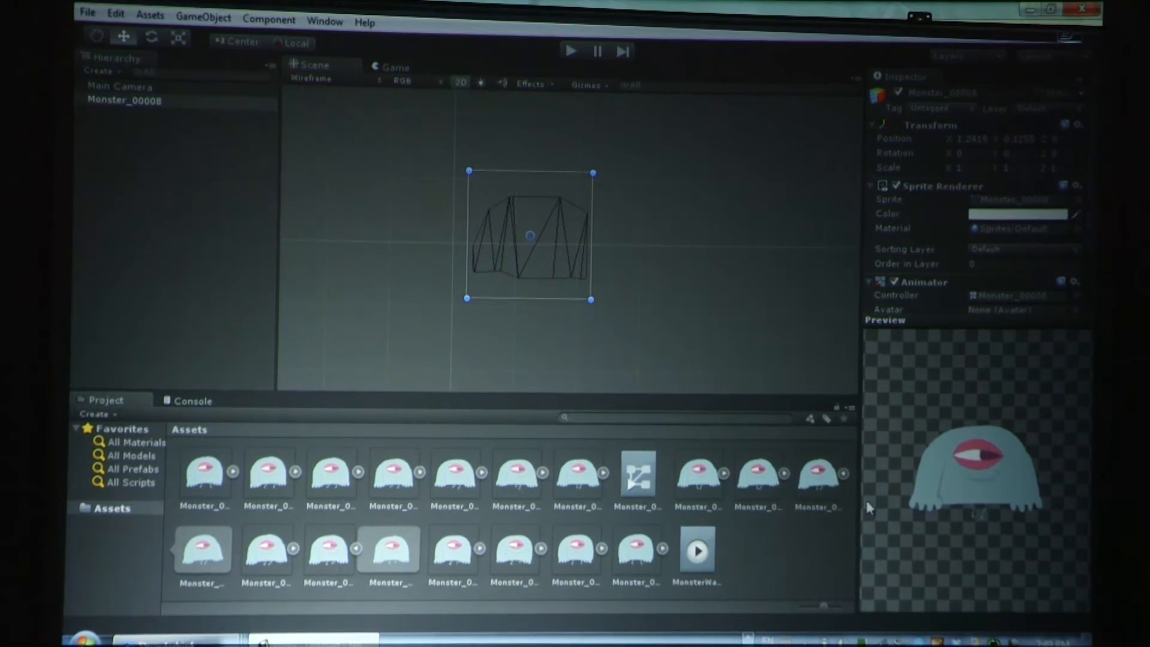
{"action": "mouse_move", "coordinate": [441, 124]}
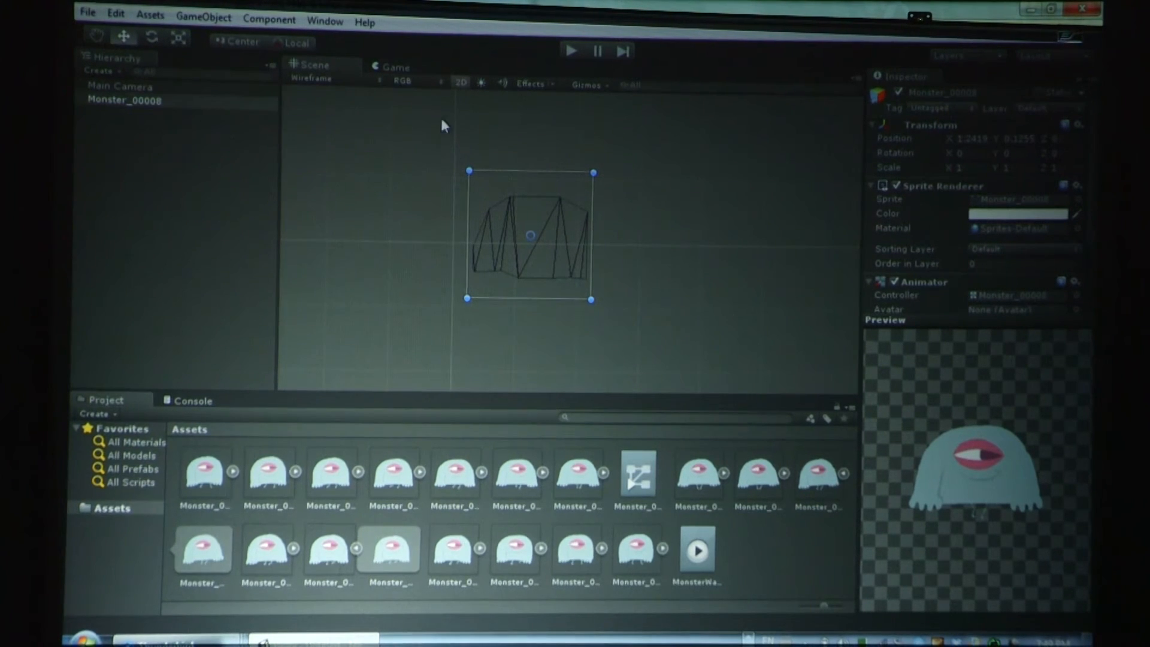
Step: Set the Scene view to Textured Wire, then play MonsterWalk in the Game view
{"action": "left_click", "coordinate": [311, 78]}
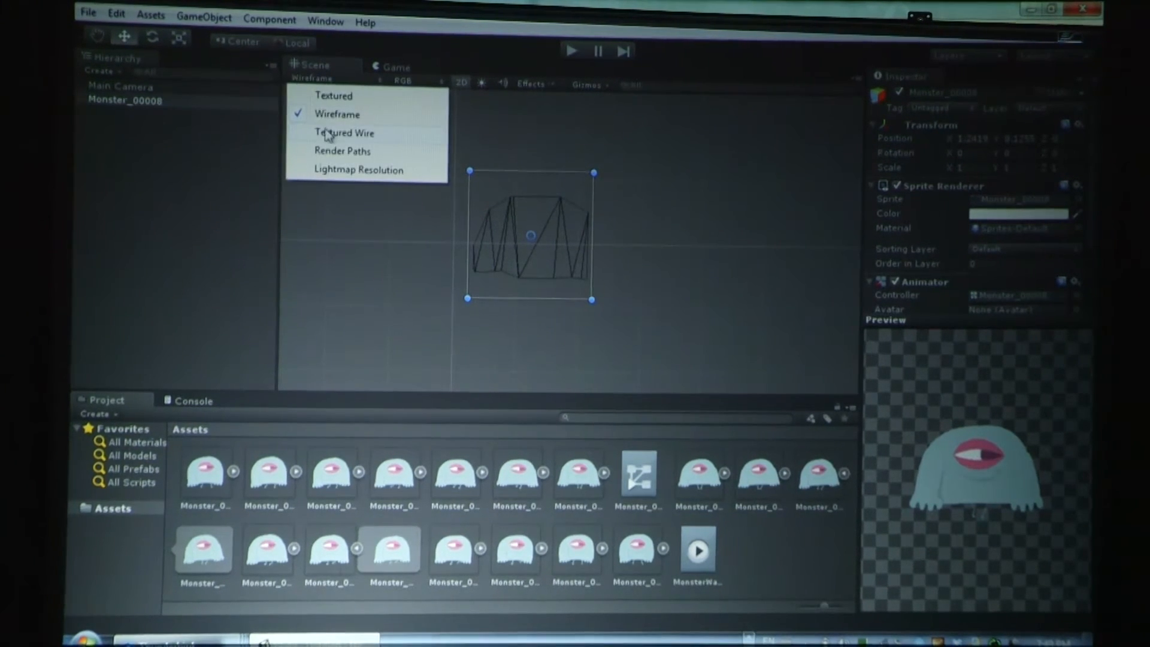
{"action": "left_click", "coordinate": [344, 133]}
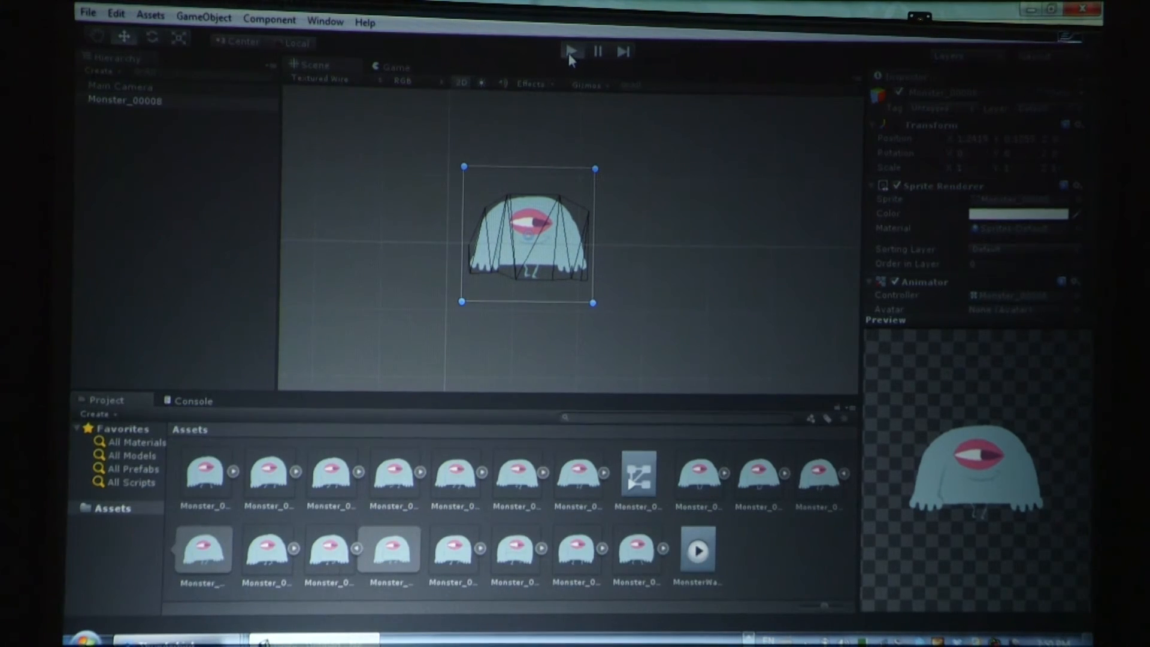
{"action": "left_click", "coordinate": [572, 52]}
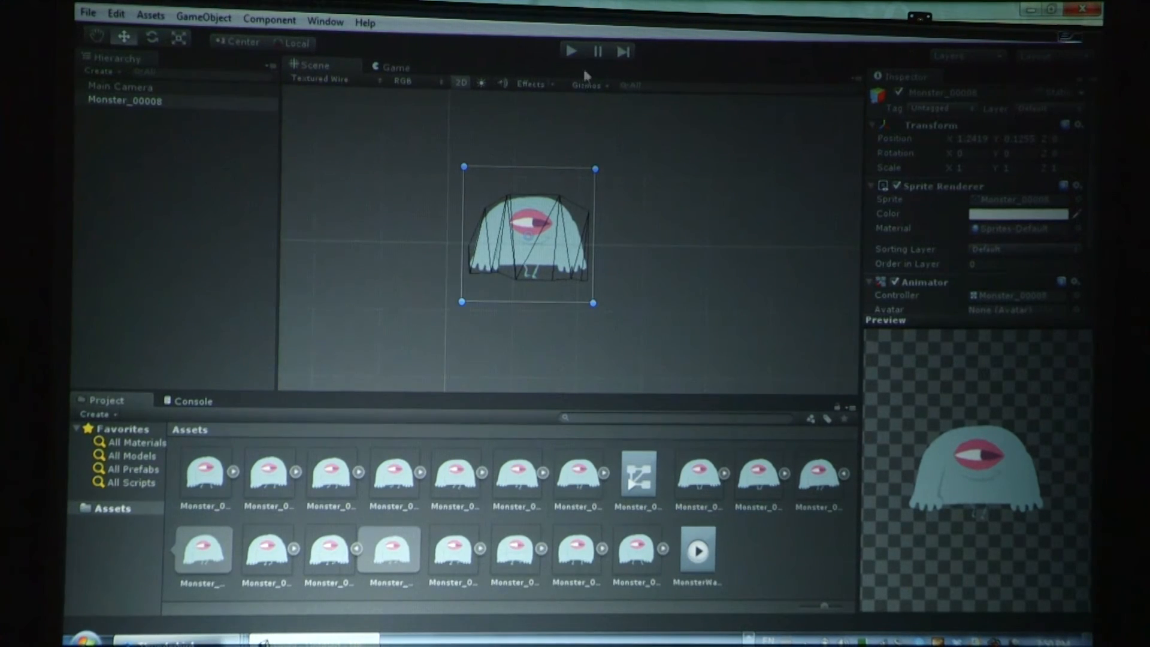
{"action": "left_click", "coordinate": [395, 67]}
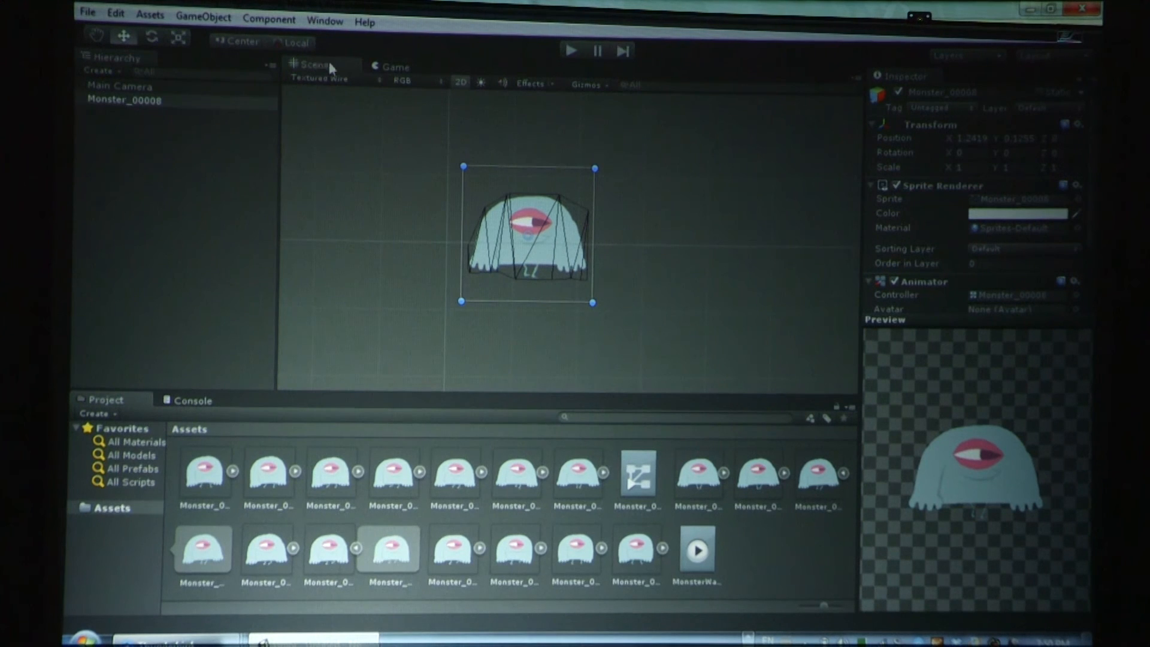
{"action": "left_click", "coordinate": [395, 66]}
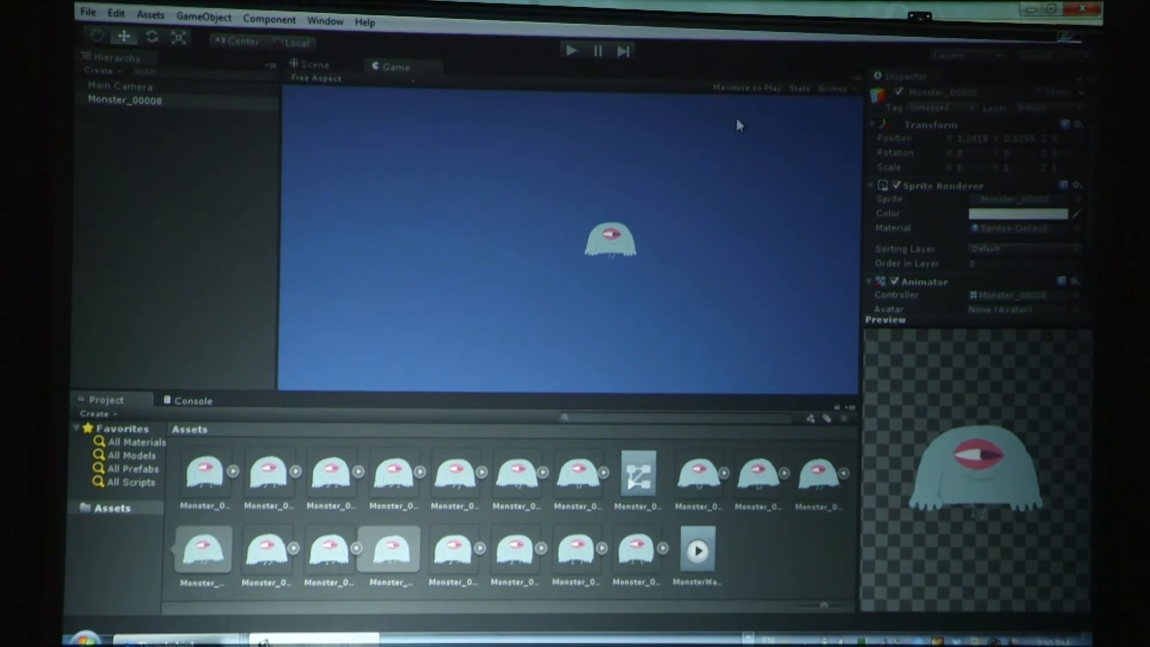
{"action": "left_click", "coordinate": [572, 50]}
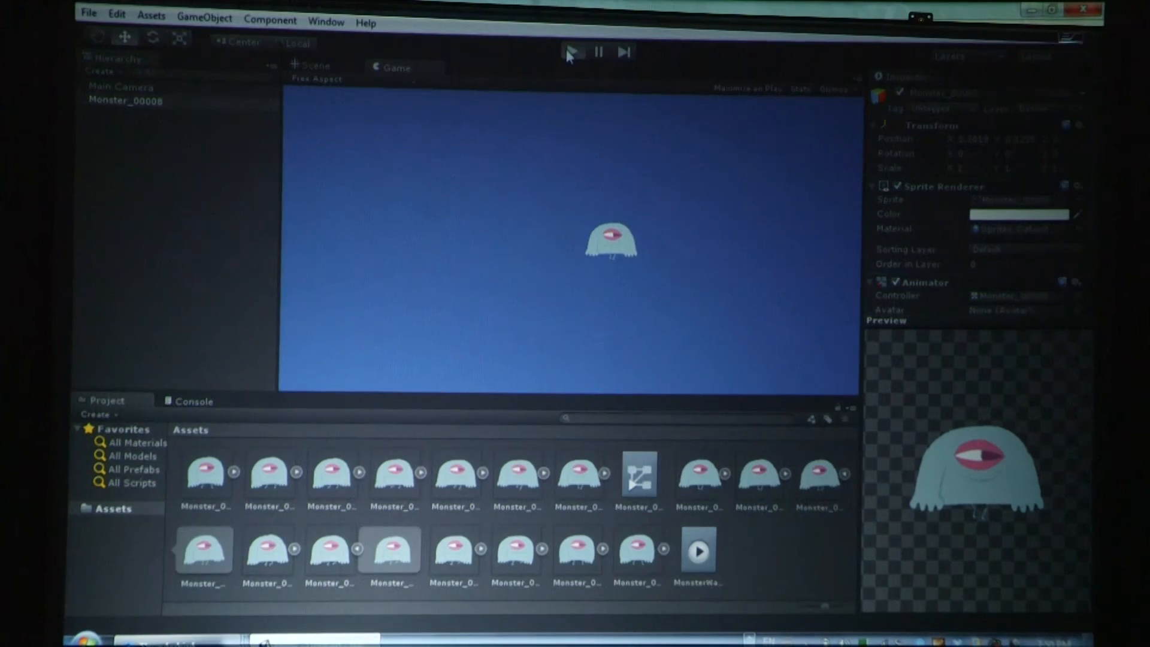